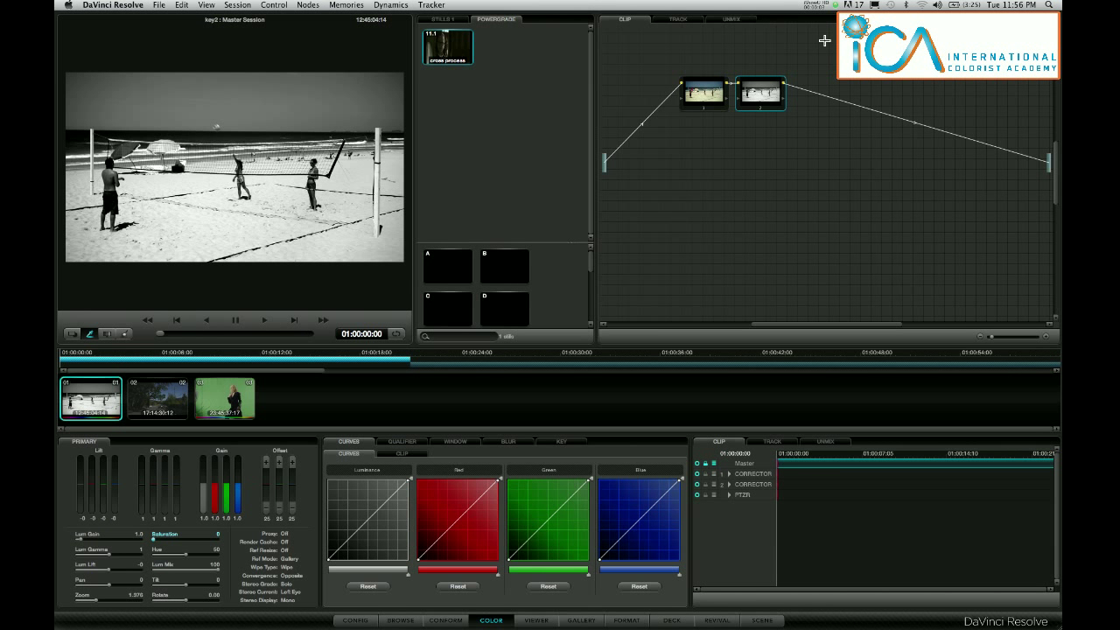
mouse_move(779, 65)
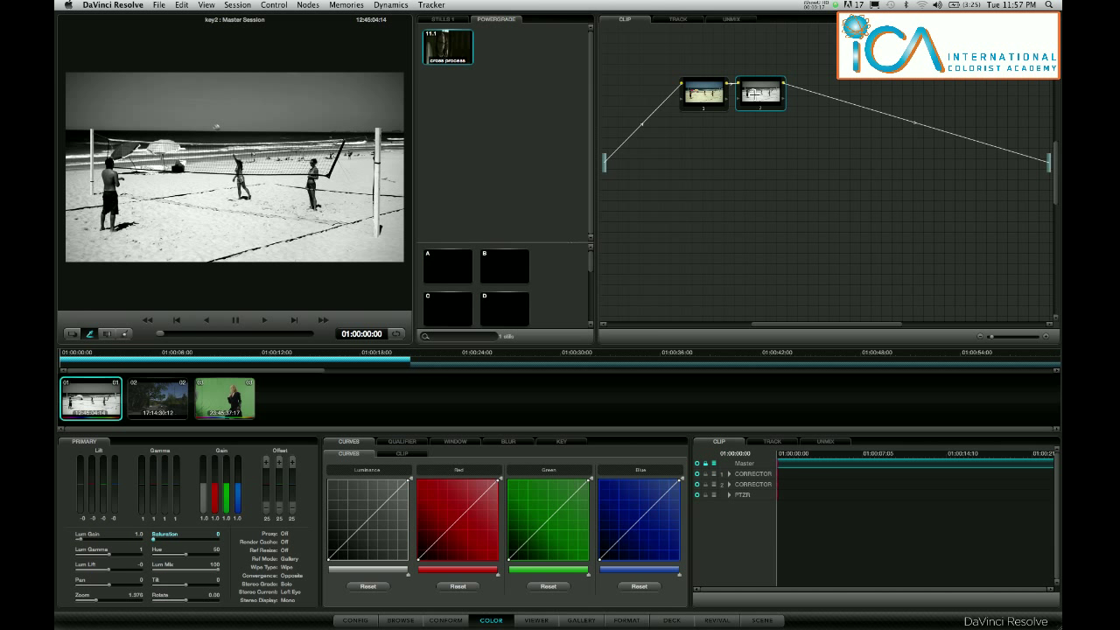
mouse_move(702, 66)
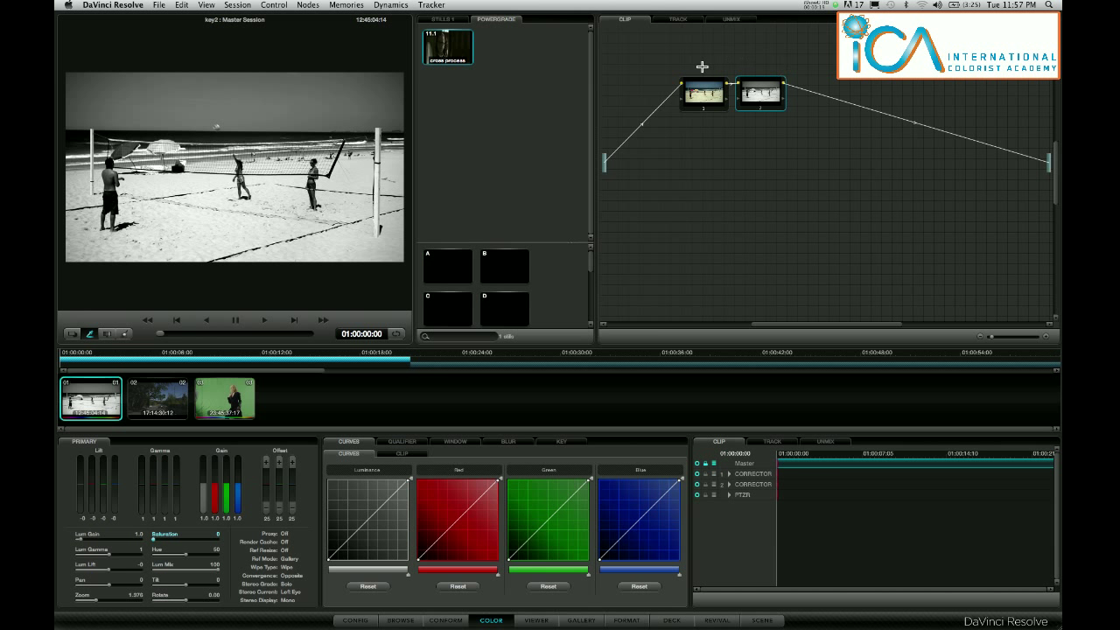
mouse_move(806, 114)
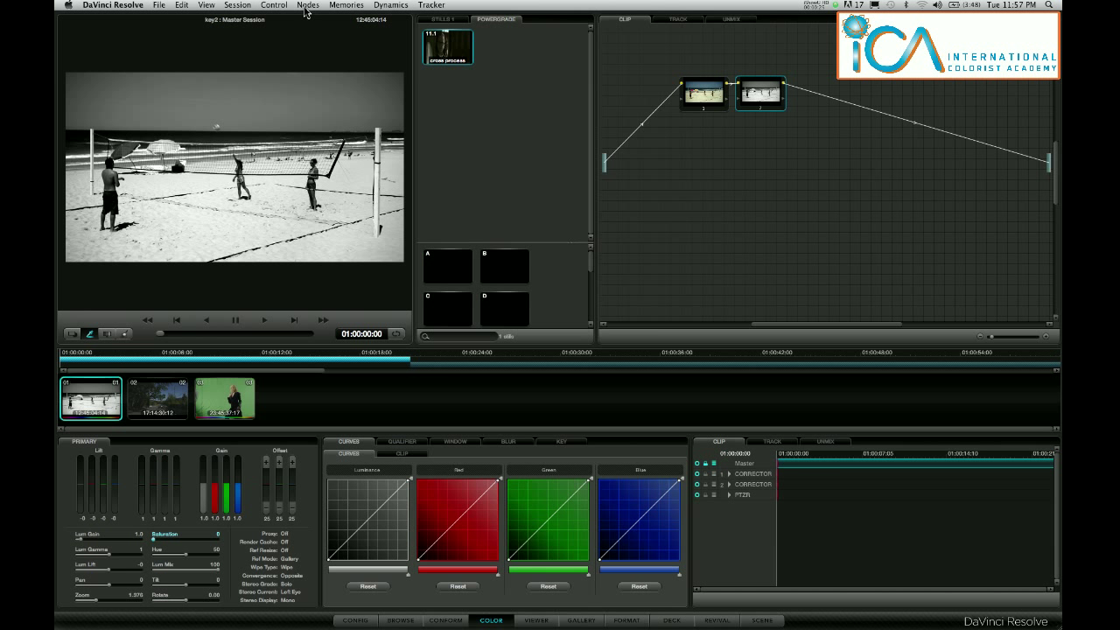
Add a layer mixer node joining a new parallel node via Nodes > Add Layer Mixer
click(308, 3)
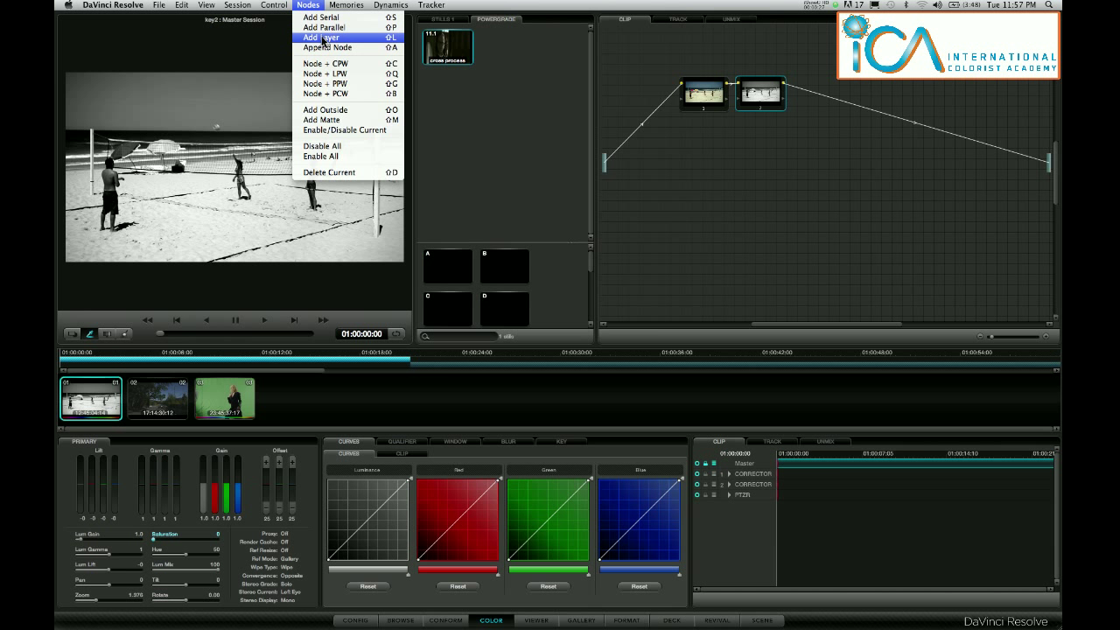
click(322, 38)
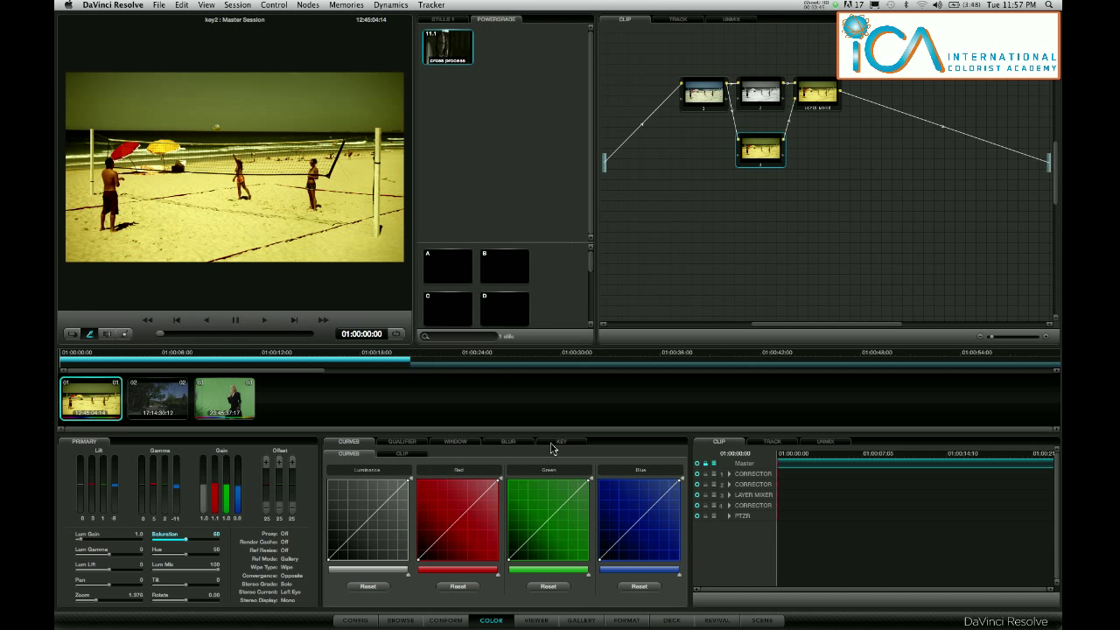
Reduce the warm node's key output so the bleach-bypass look blends partially with black-and-white
click(560, 441)
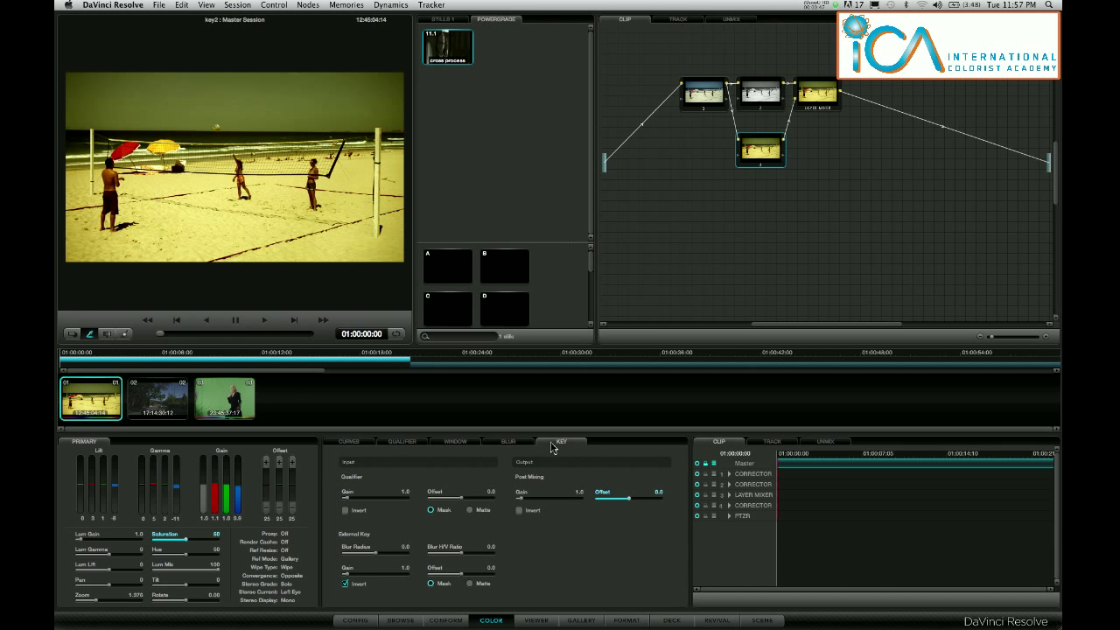
mouse_move(522, 504)
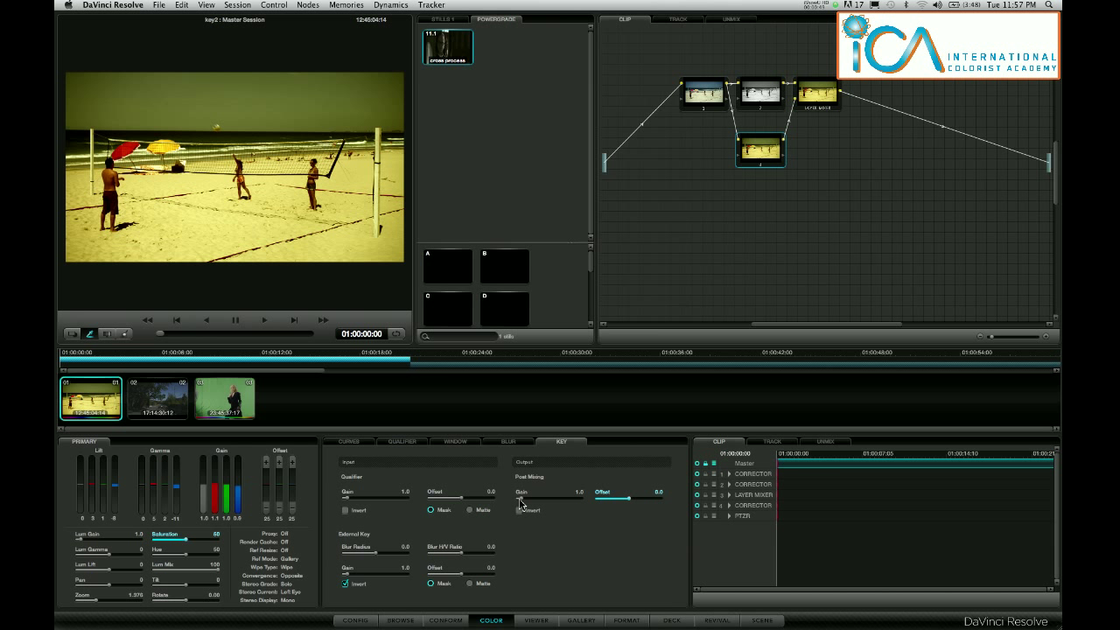
drag(546, 498, 525, 504)
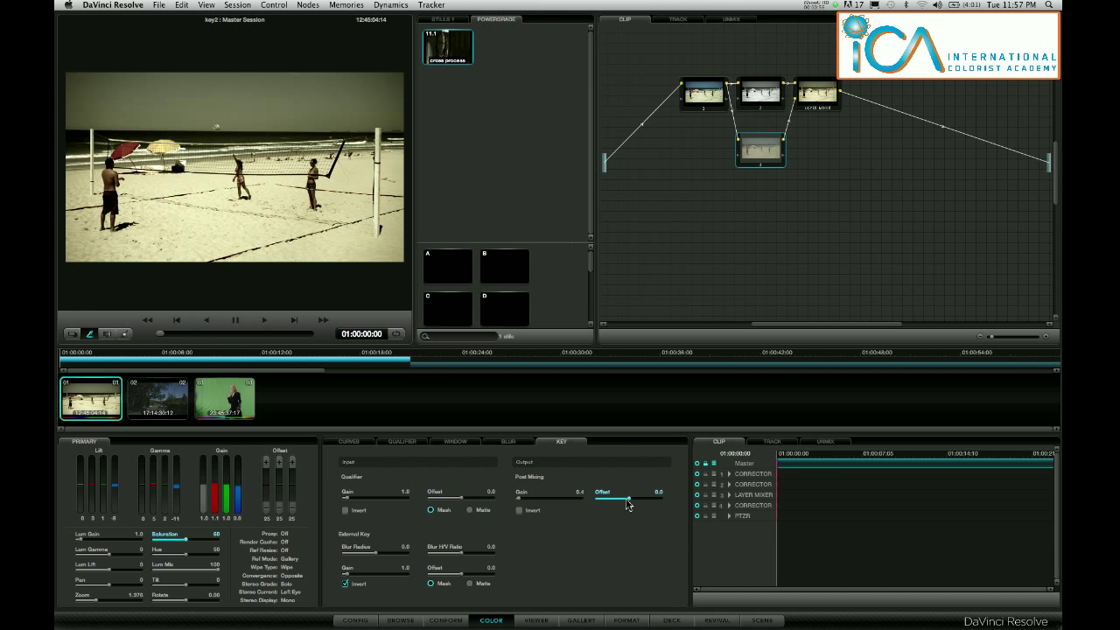
drag(651, 497, 627, 497)
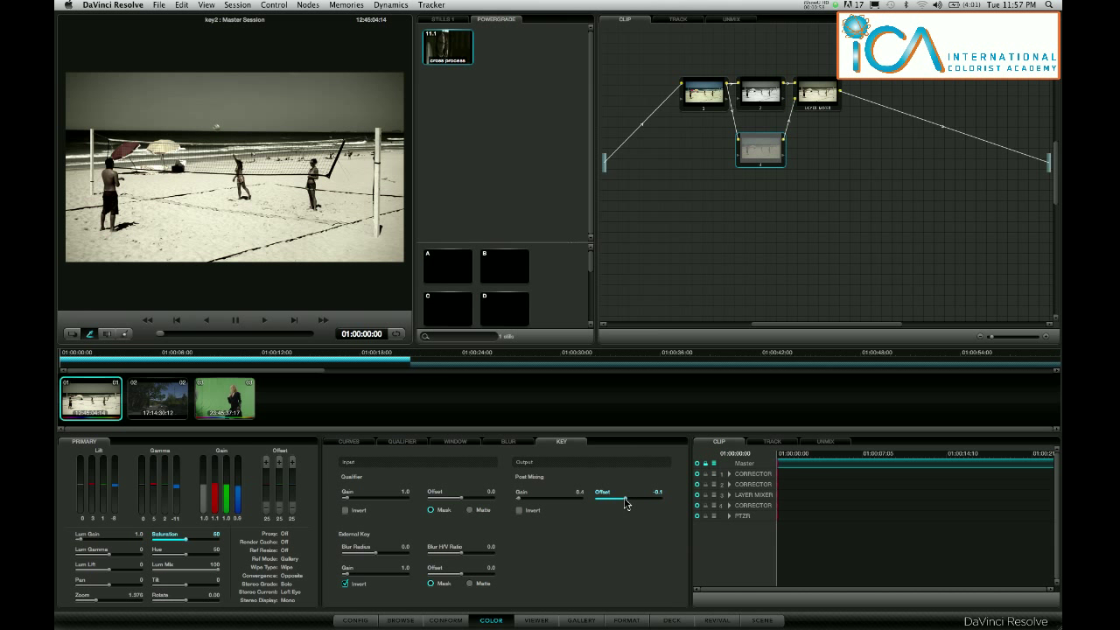
drag(627, 501, 634, 501)
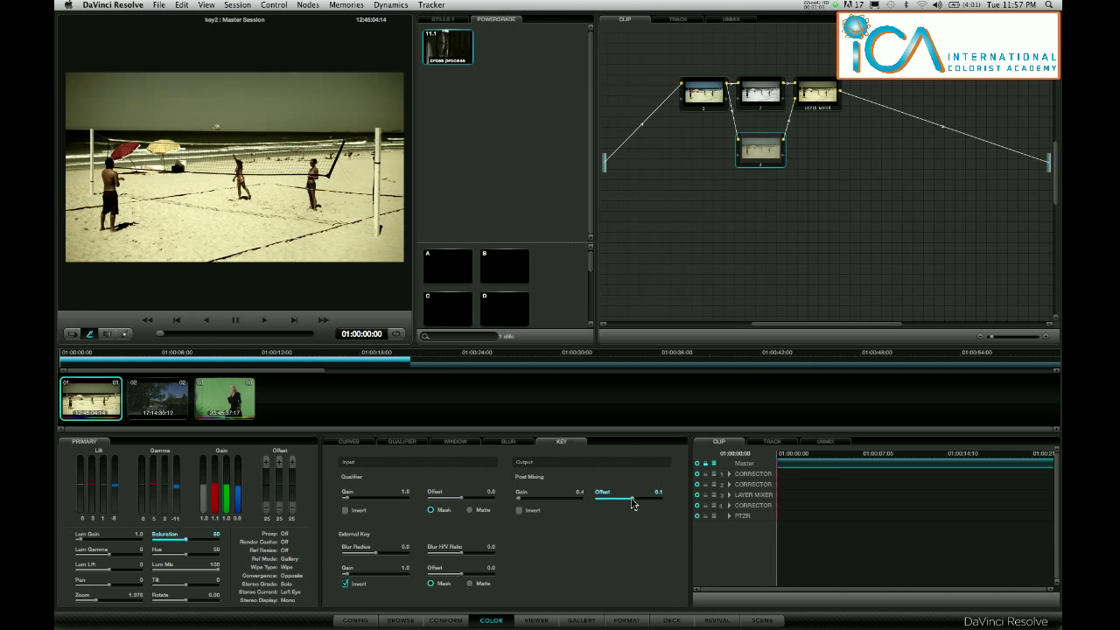
drag(633, 501, 639, 500)
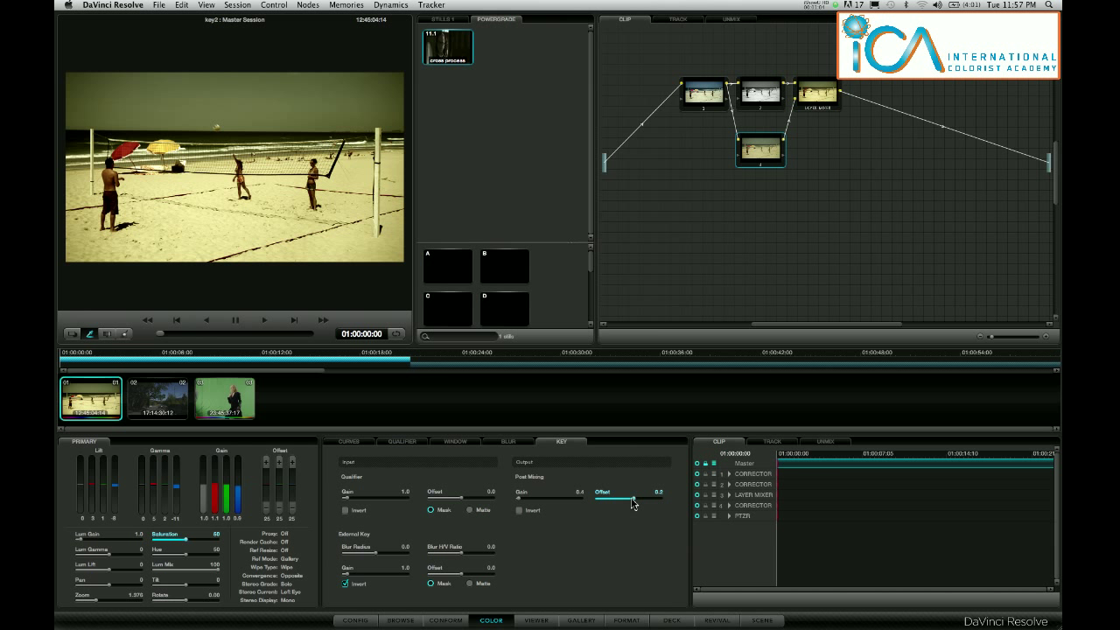
drag(633, 503, 630, 502)
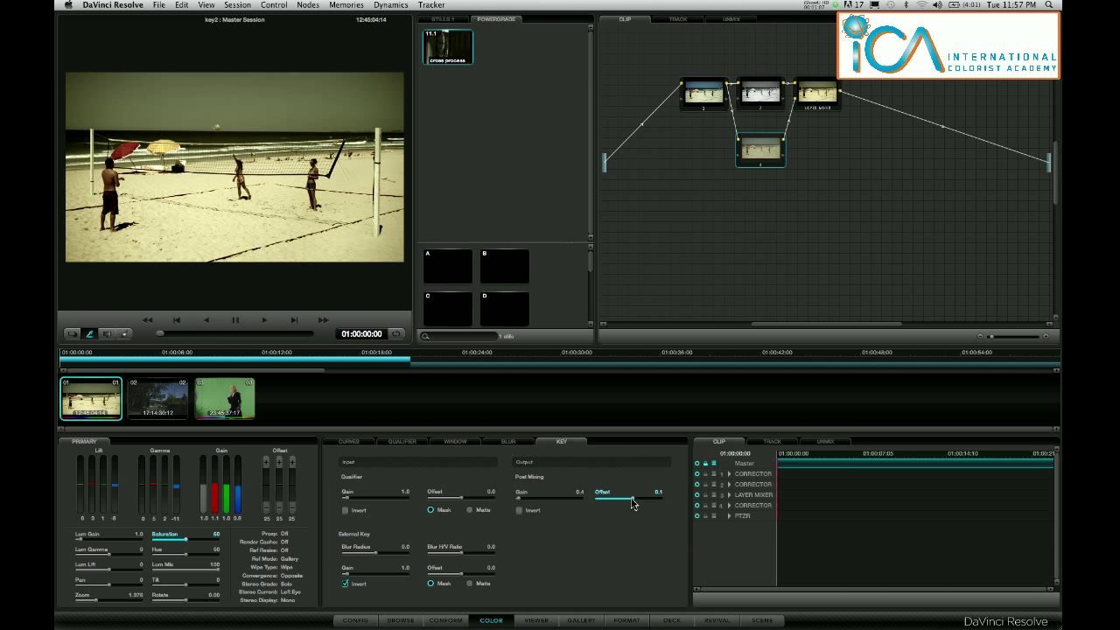